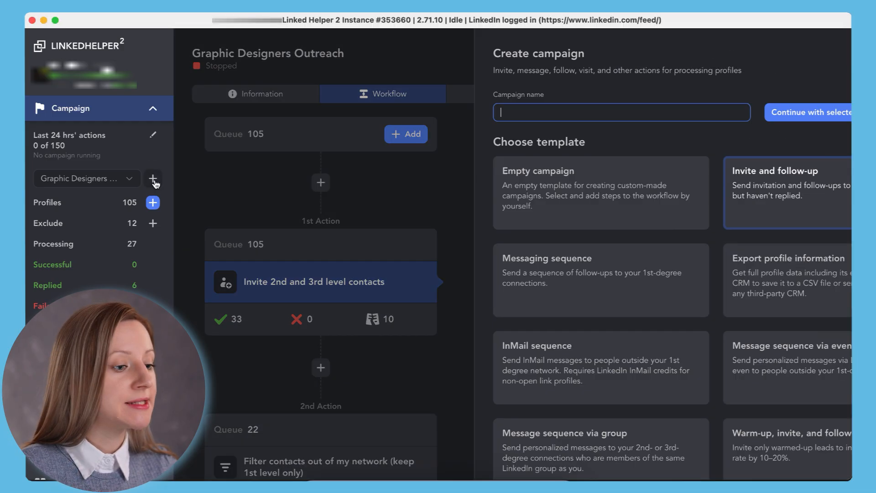
Step: Start a campaign named 'Warm Up Before Invite' from the warm-up, invite and follow-up template
left_click(787, 193)
type("W")
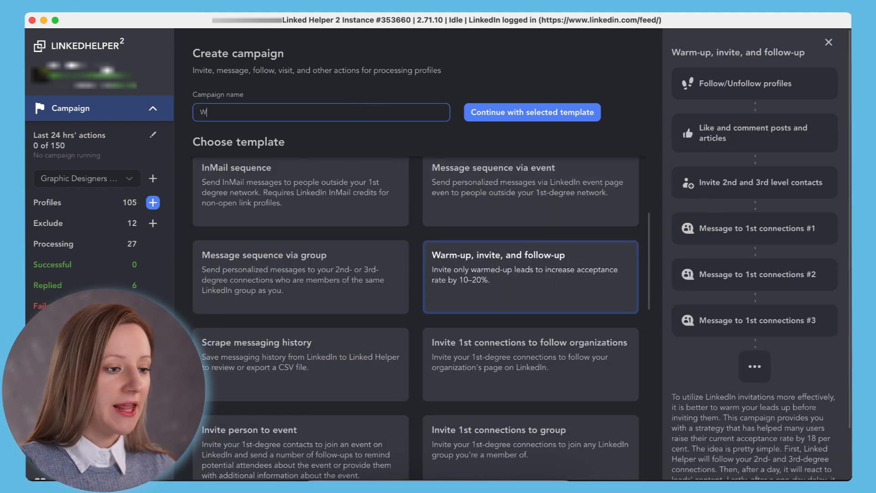
type("arm Up Before Invite")
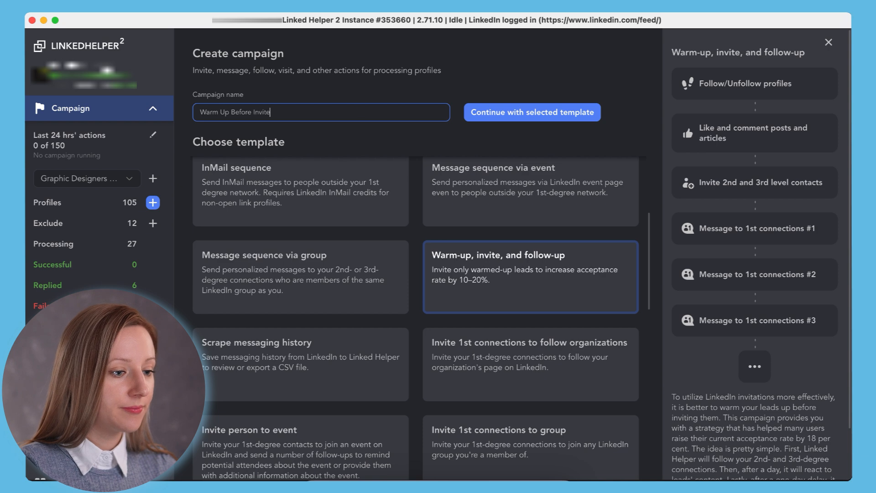
left_click(531, 112)
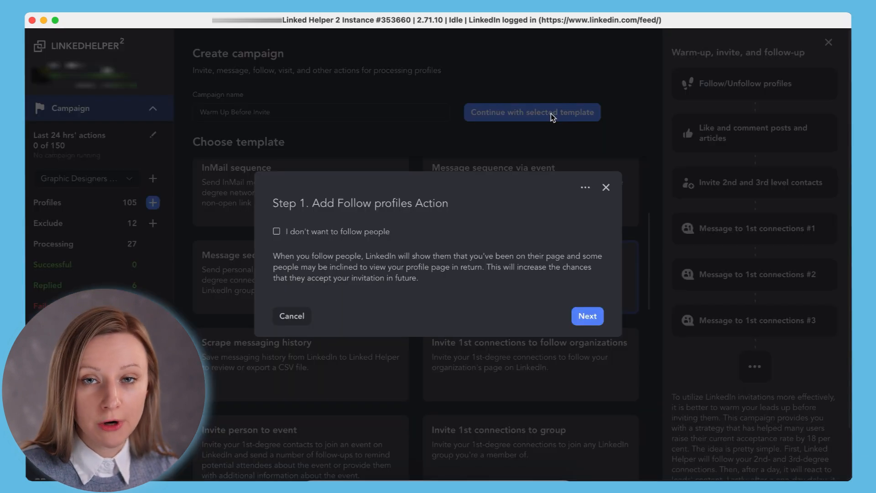
Step: Keep the follow-profiles and like-posts steps, reaching the invitation message for editing
left_click(587, 316)
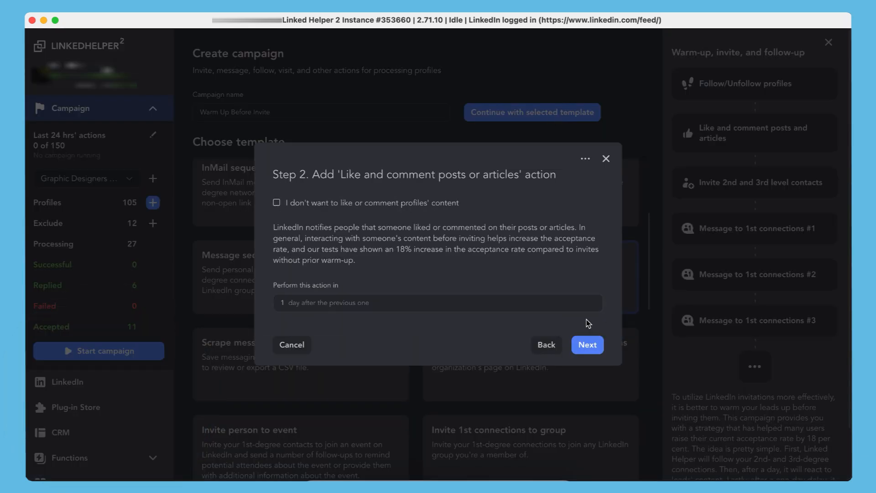
left_click(586, 345)
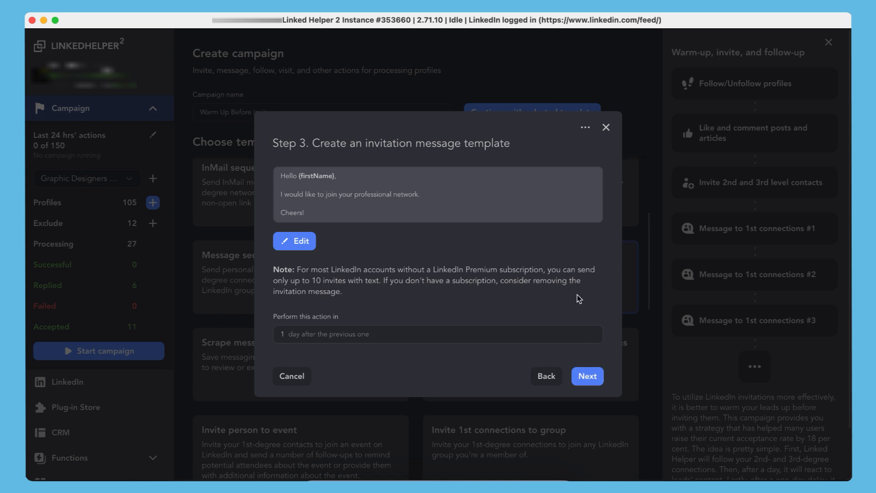
left_click(293, 241)
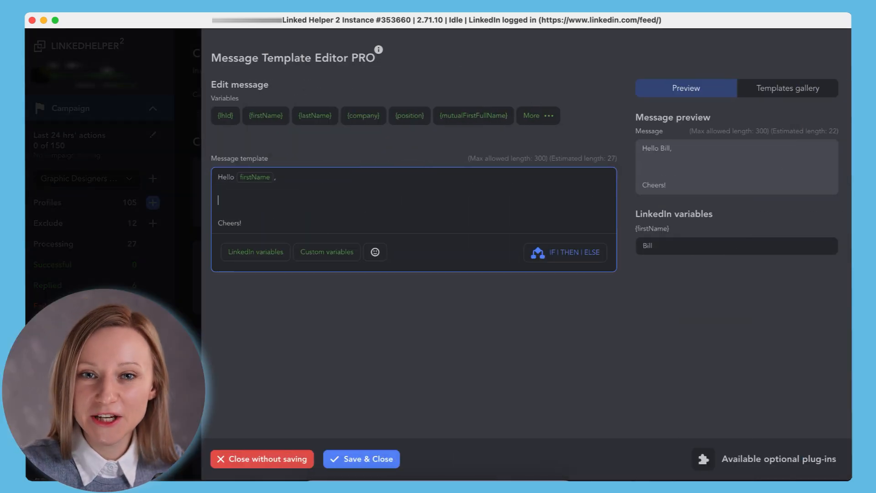
Step: Add a conditional line 'I noticed we have {mutualTotal} mutual connections...' shown only when mutualTotal exists, and save
left_click(565, 252)
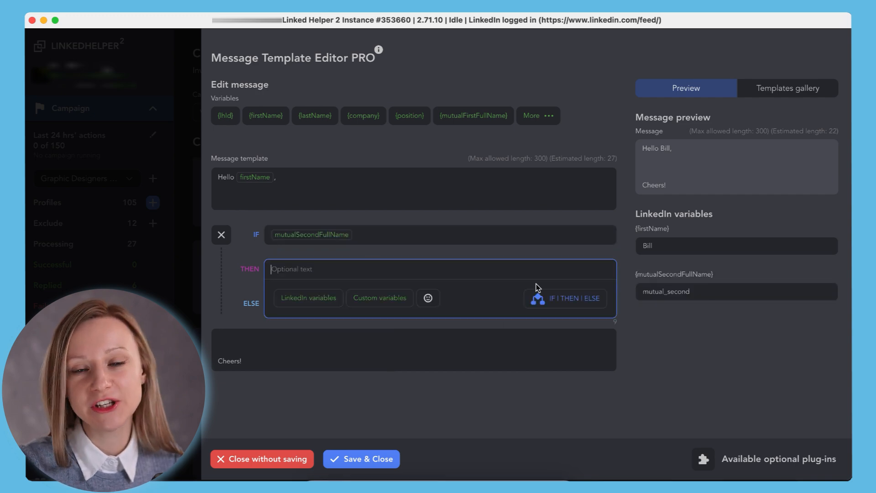
left_click(565, 297)
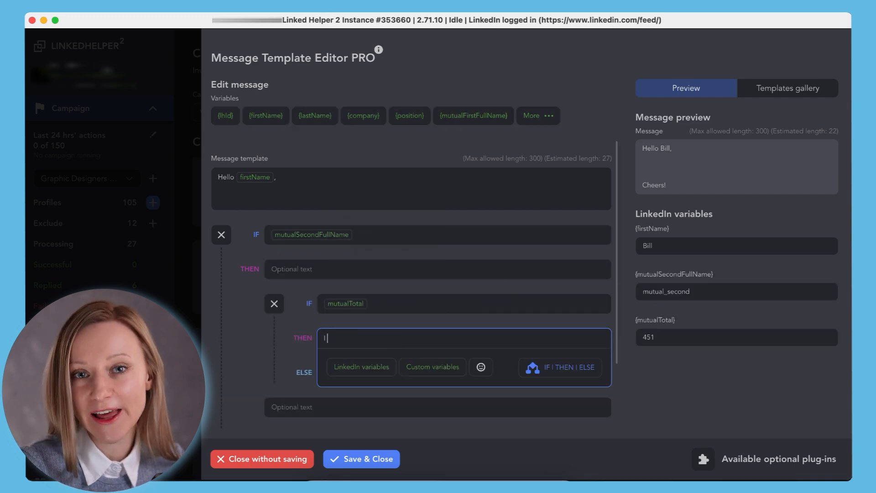
type("I noticed we have {mutualTotal} mutual connections and I thought it wouldn't hurt")
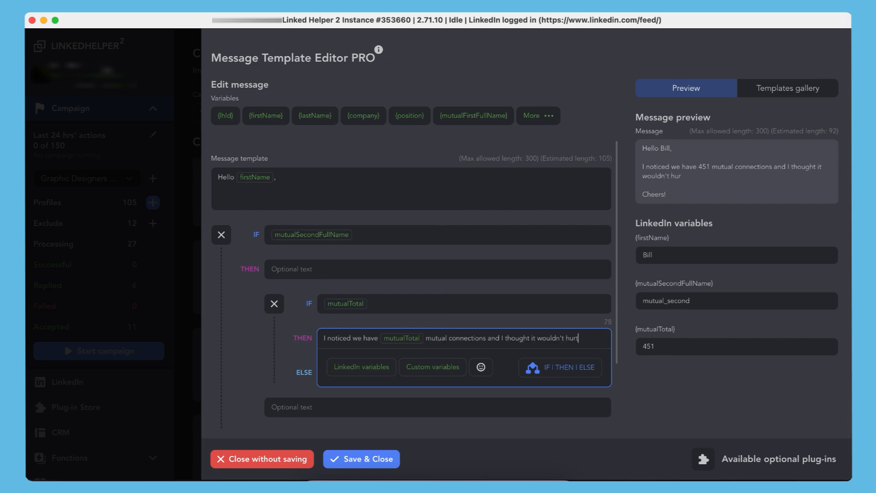
left_click(360, 458)
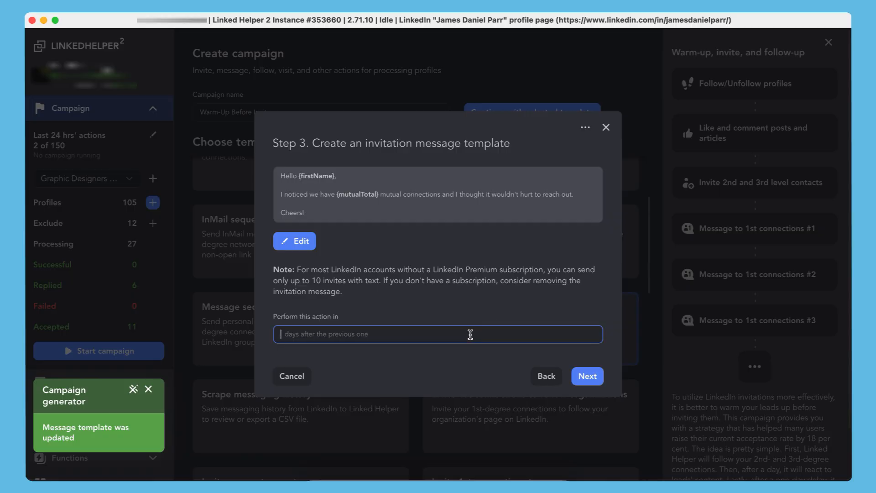
Step: Keep 30-day cancellation of unaccepted invites and save the thank-you follow-up message
left_click(587, 375)
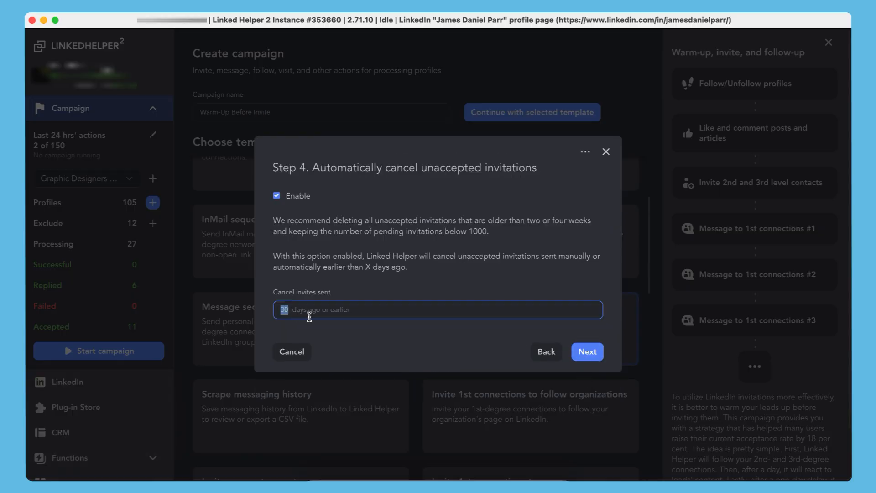
left_click(586, 352)
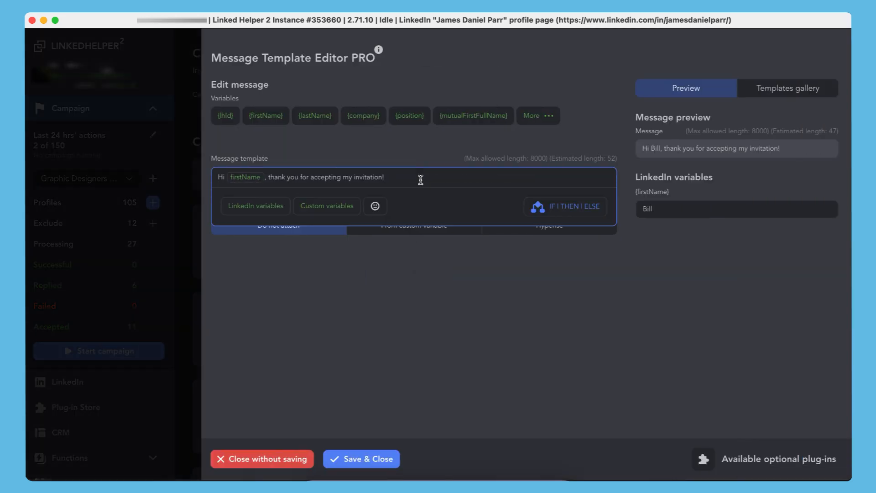
left_click(360, 459)
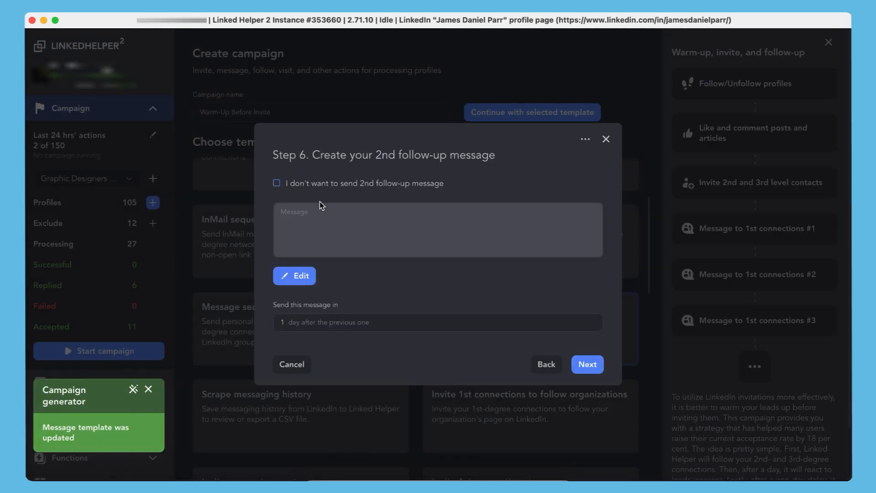
Step: Save the webinar follow-up two days later, skip the third follow-up and finish the campaign
left_click(294, 275)
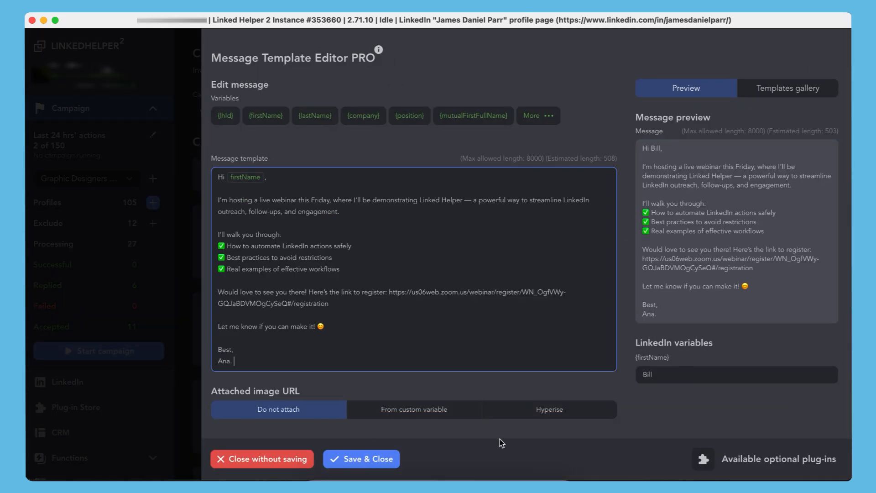
left_click(362, 459)
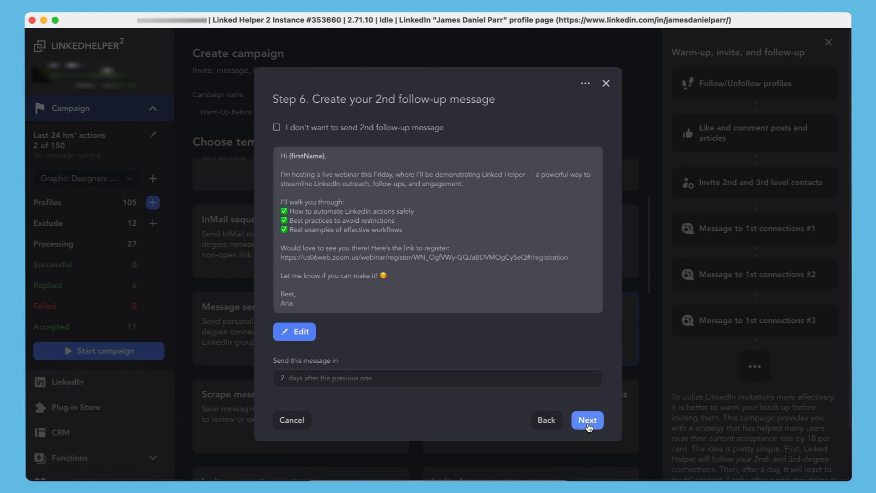
left_click(586, 419)
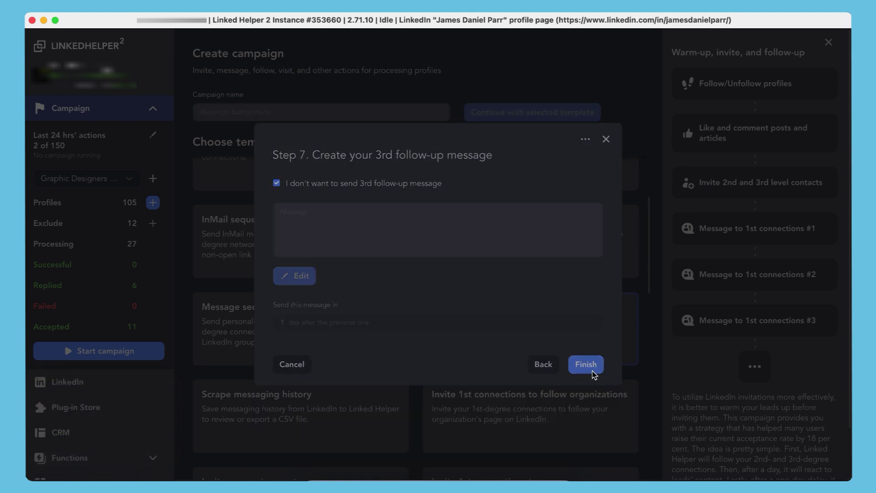
left_click(584, 364)
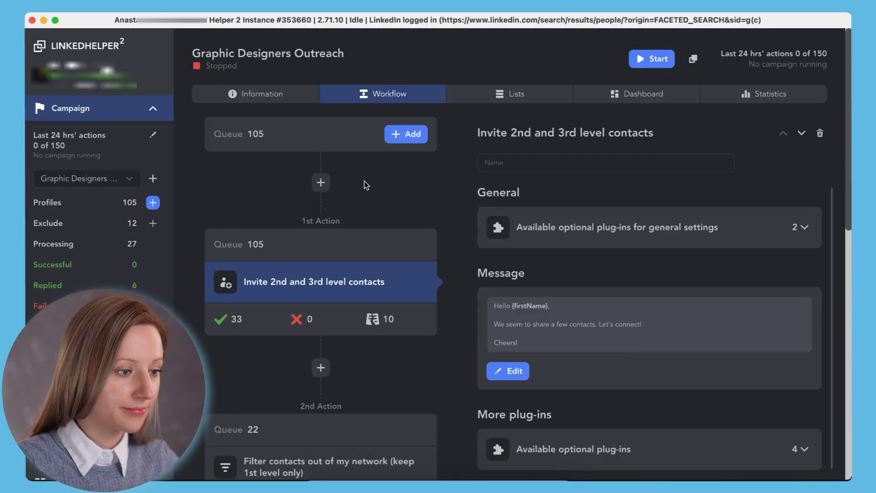
Step: Add Follow/Unfollow profiles and a delay before the invite in Graphic Designers Outreach
left_click(320, 183)
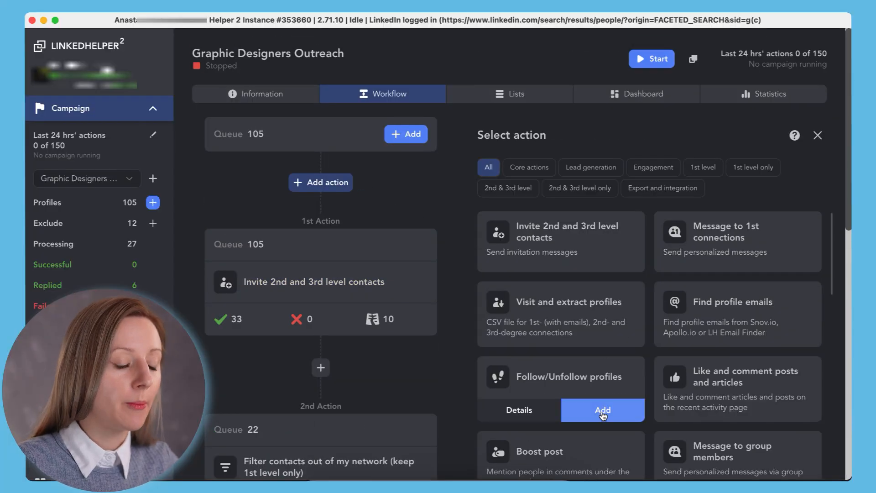
left_click(601, 410)
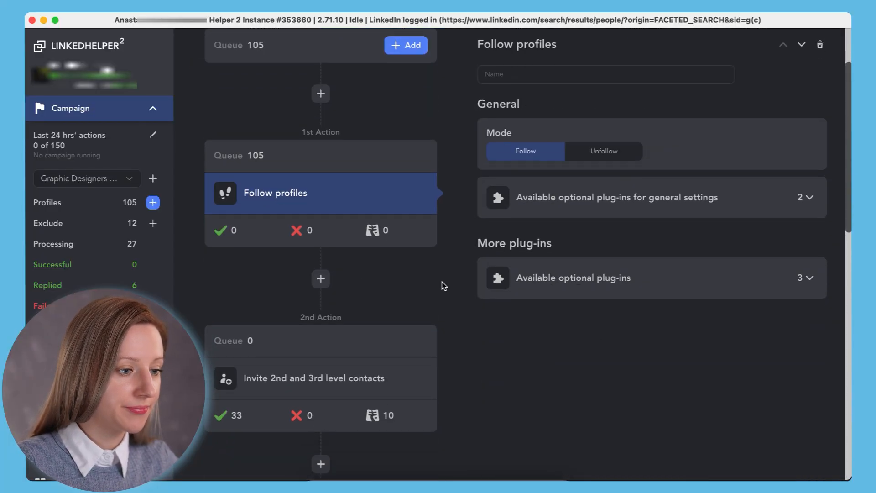
left_click(320, 278)
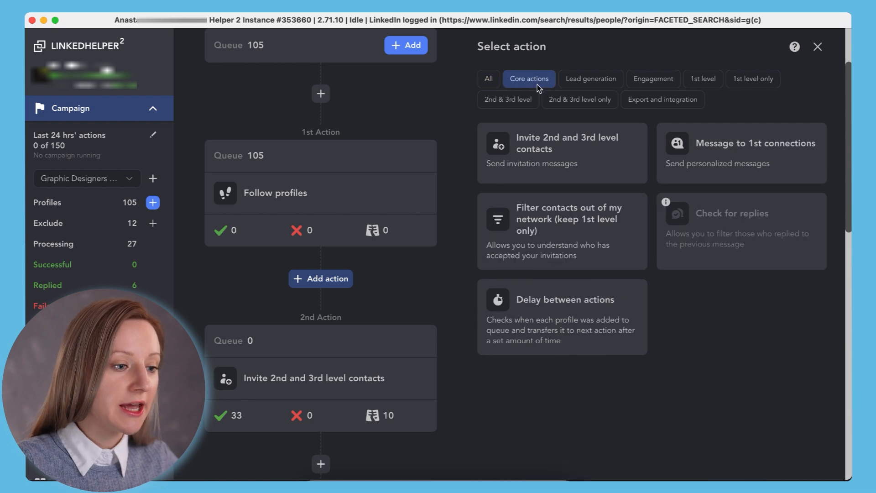
left_click(560, 299)
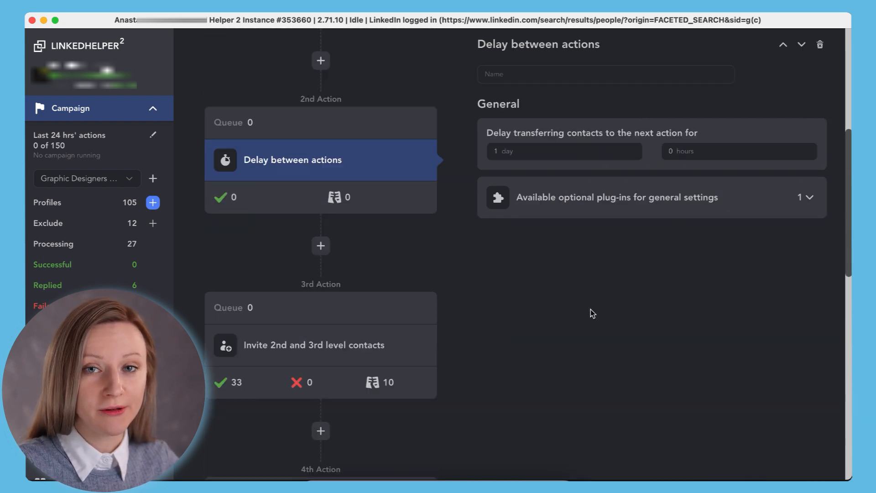
Step: Add Like and comment posts and another delay ahead of the invitation step
left_click(320, 225)
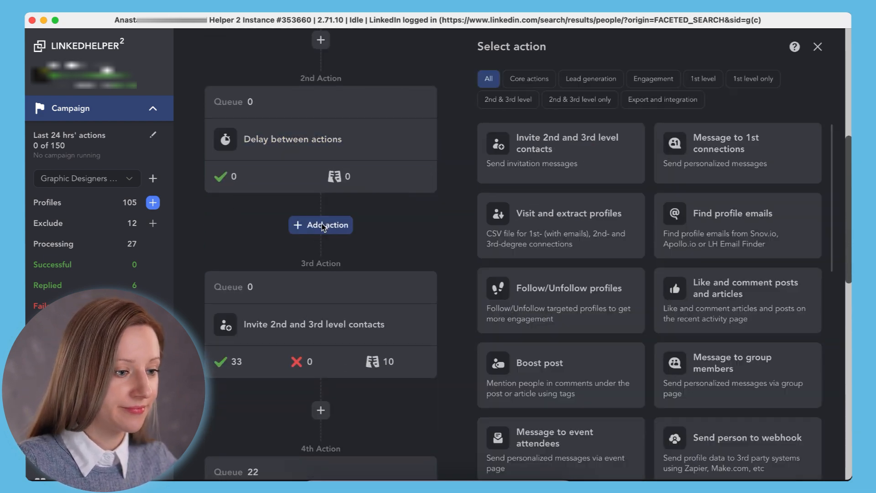
left_click(737, 301)
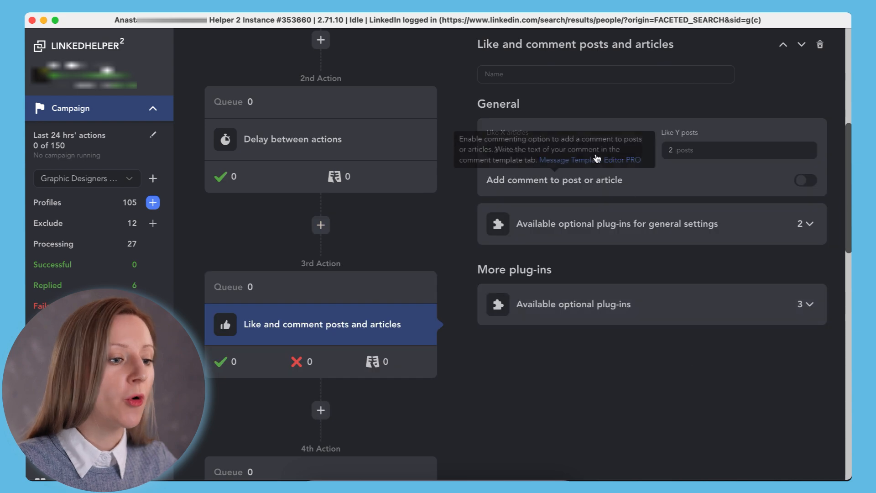
mouse_move(463, 228)
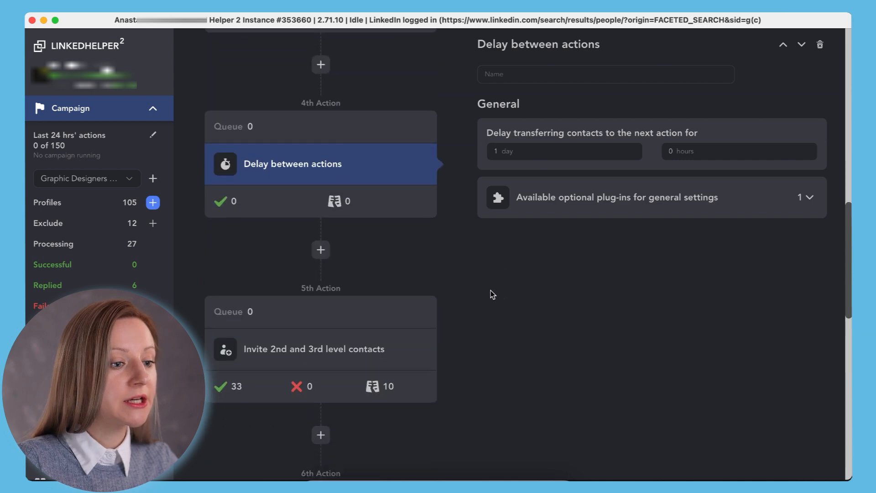
left_click(313, 348)
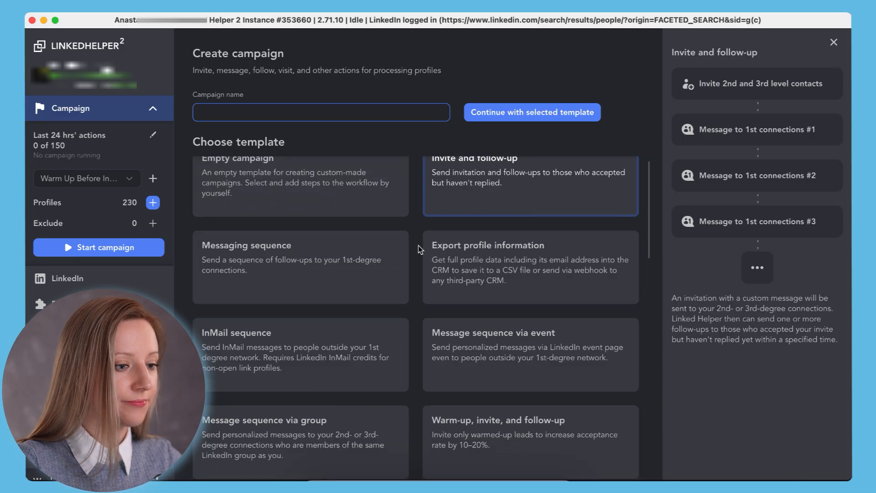
Step: Choose the 'Message chain to warmed-up 1st connections' template and name it 'Warm Up Your Network'
scroll("down", 3)
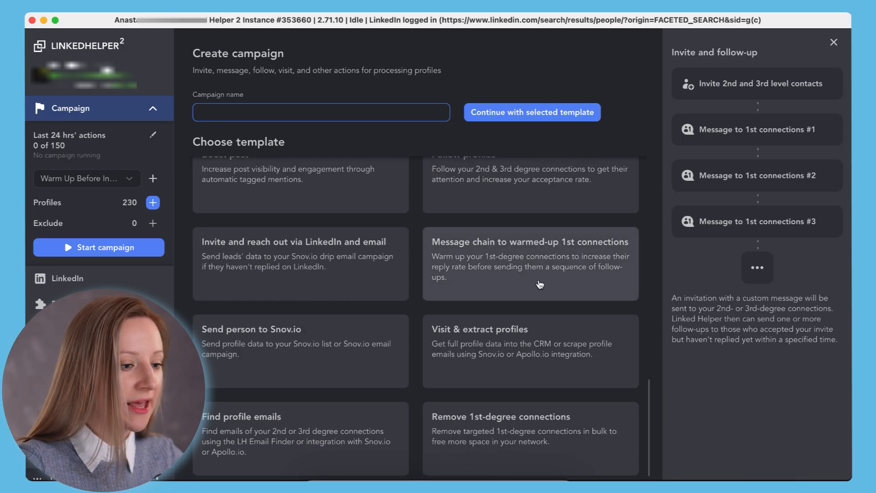
left_click(529, 263)
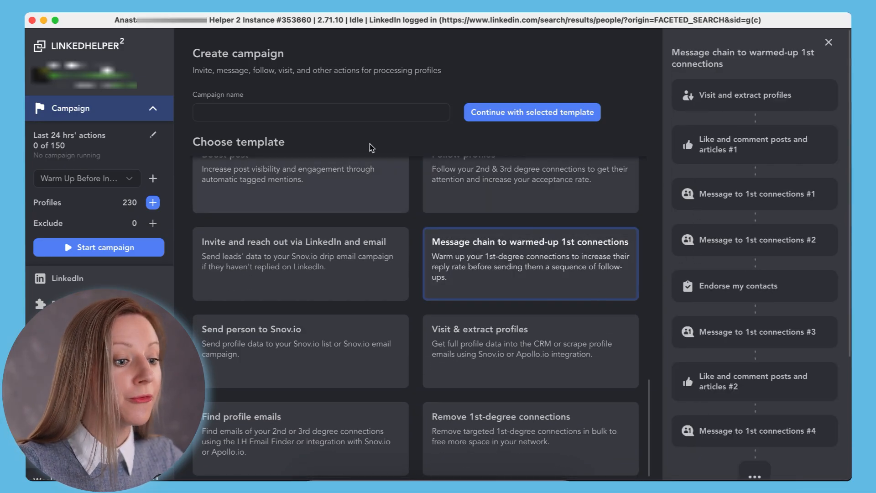
type("Warm Up Your Network")
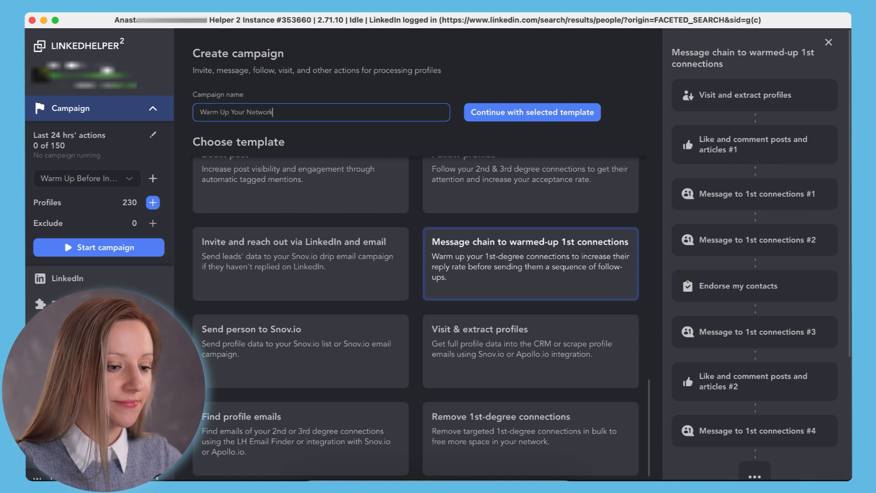
Step: Accept the like, endorse, first follow-up and second like steps to create the campaign
left_click(531, 111)
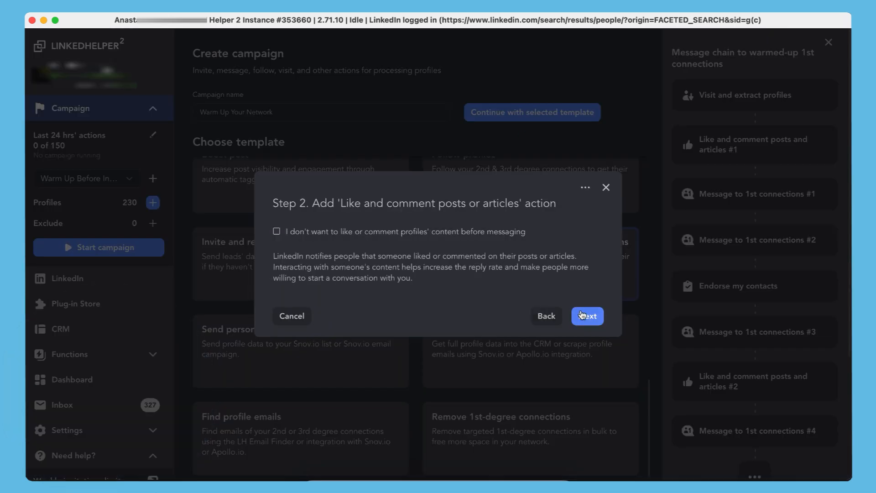
left_click(587, 316)
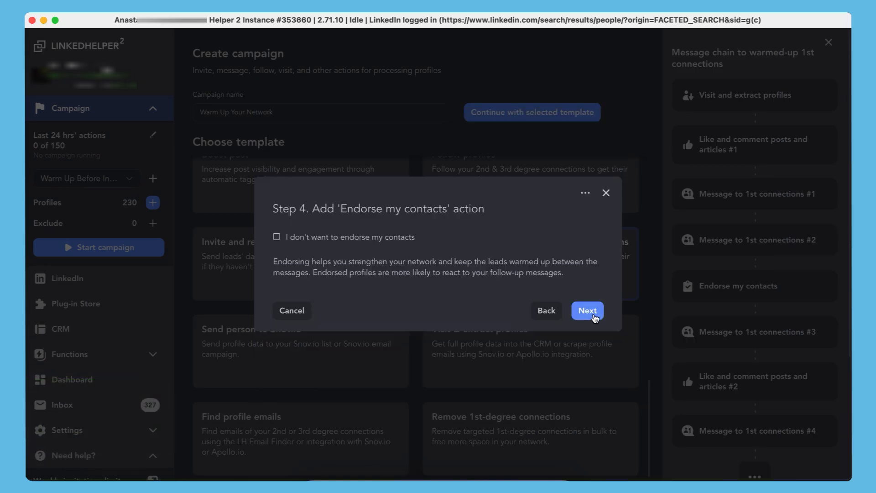
left_click(586, 310)
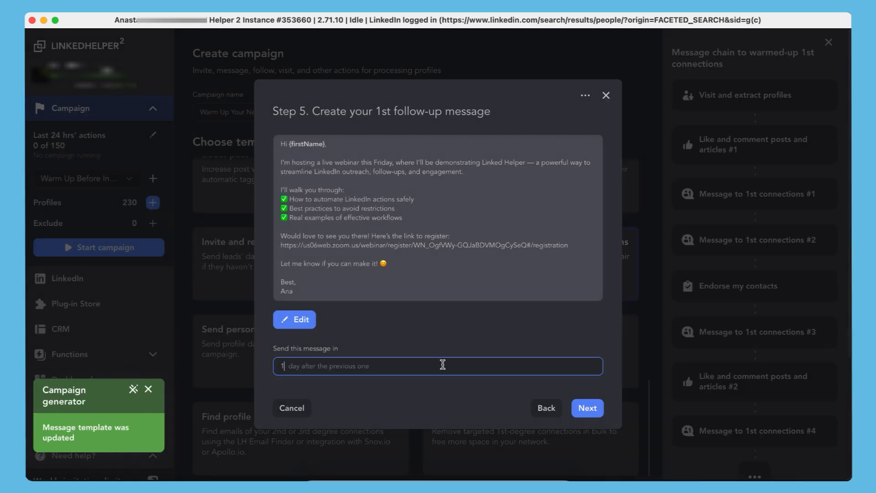
left_click(586, 407)
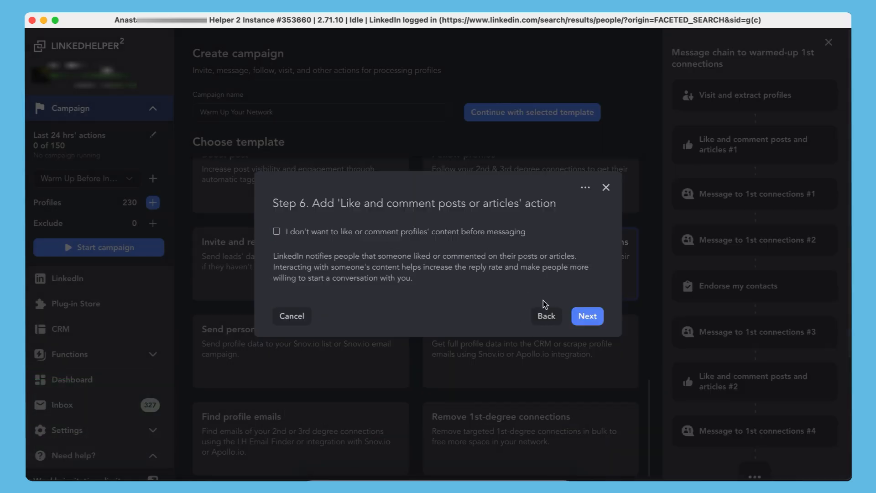
left_click(586, 316)
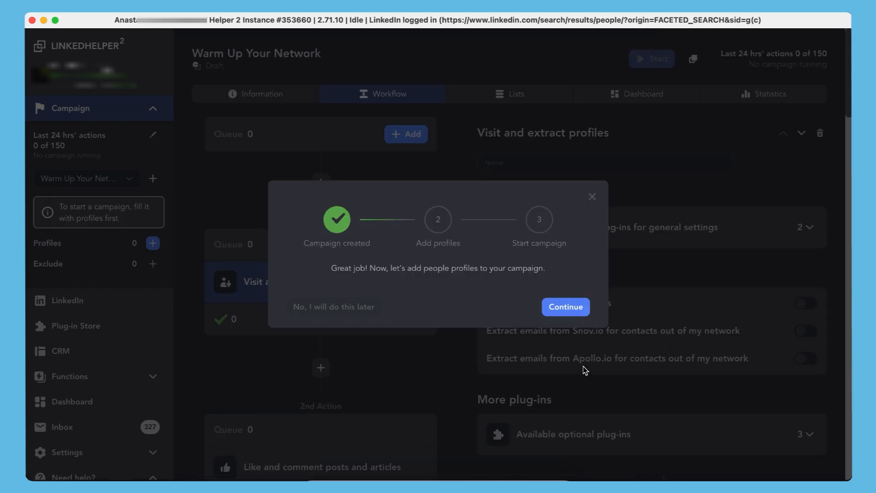